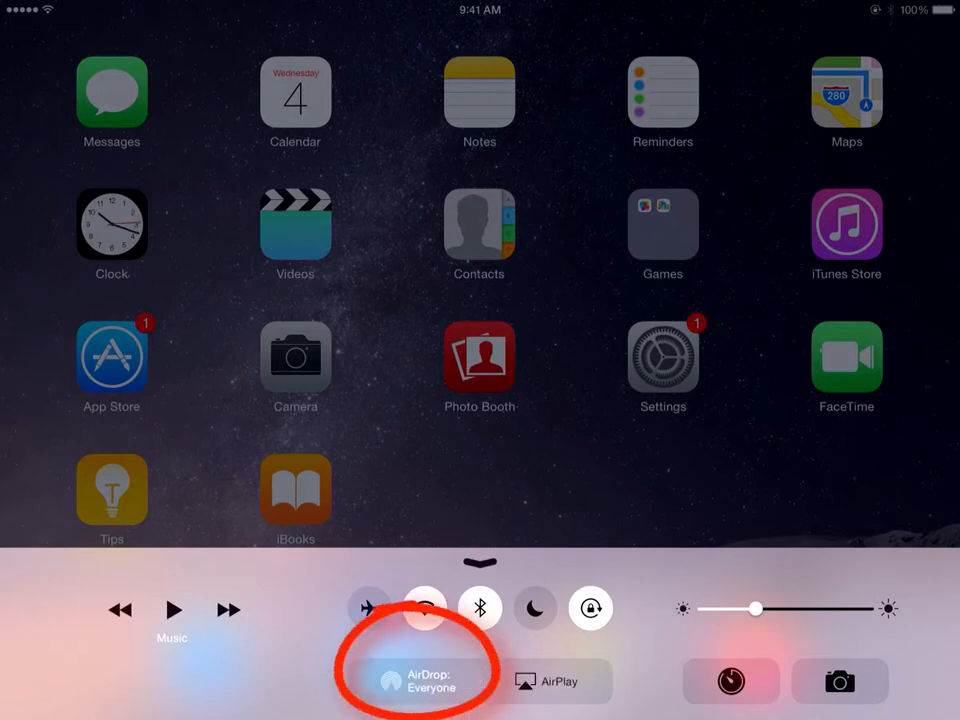
- Set AirDrop receiving to Everyone so any nearby device can send files
left_click(413, 678)
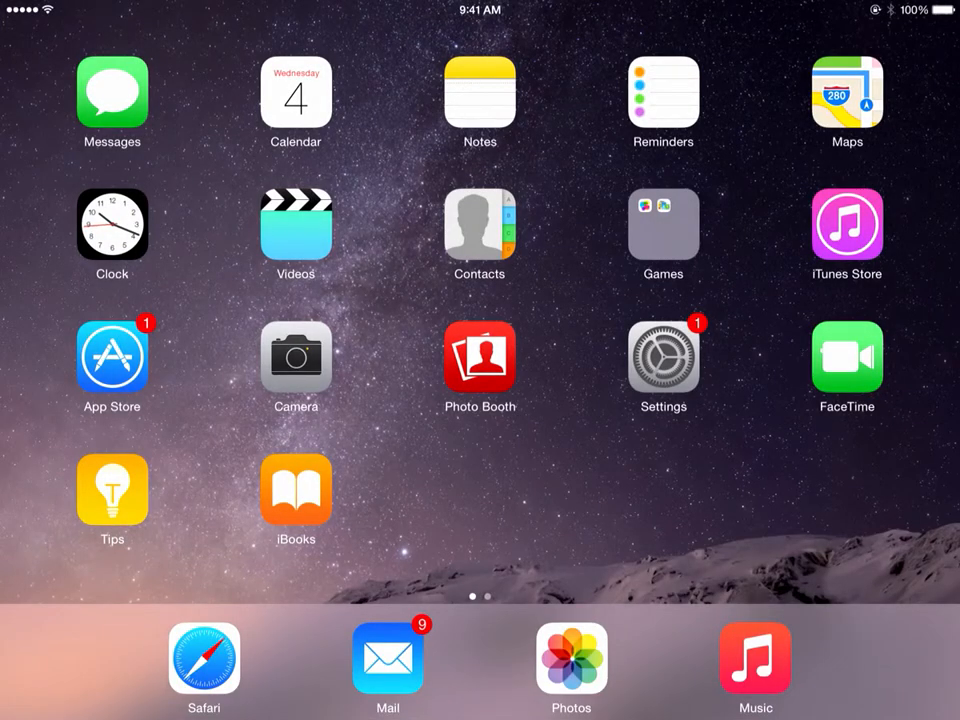
- Launch Keynote from the second home screen page and load 'Caring for iPad'
scroll("left", 3)
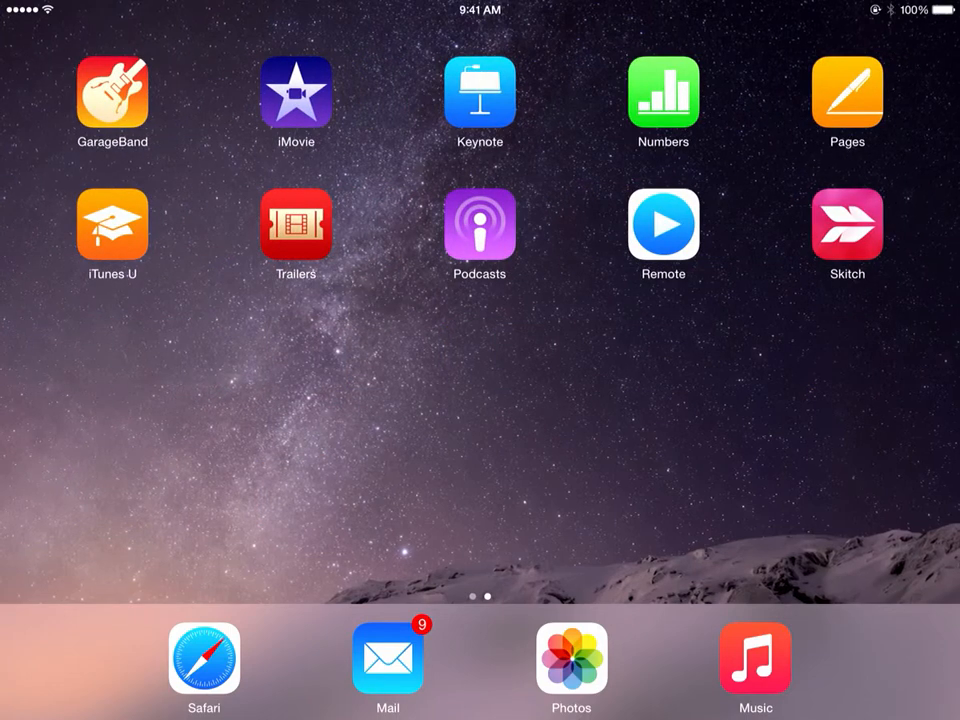
left_click(479, 90)
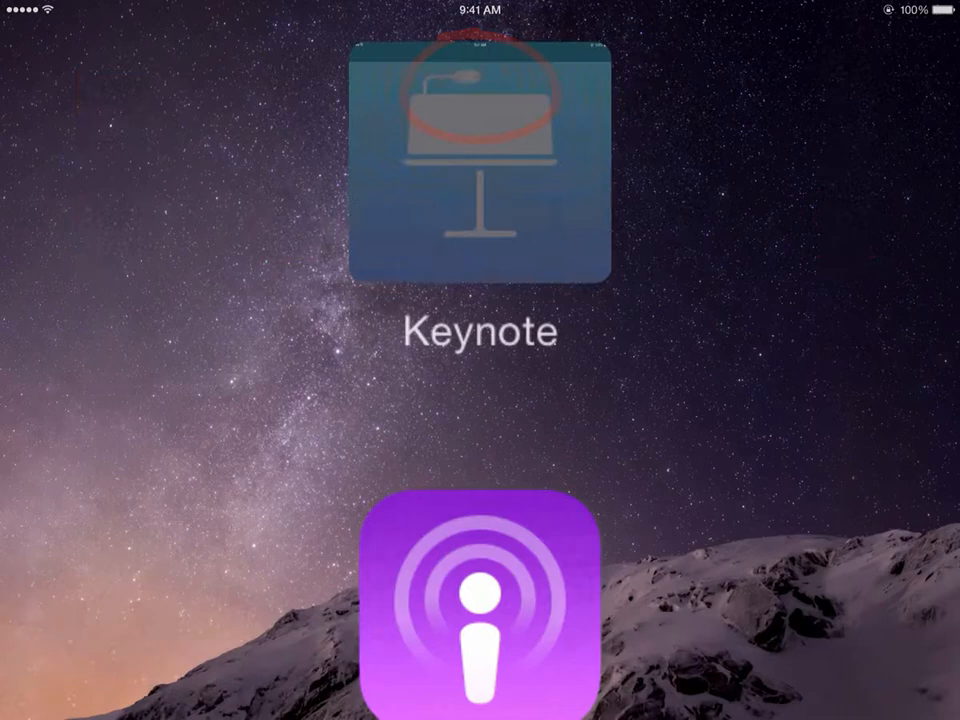
left_click(479, 165)
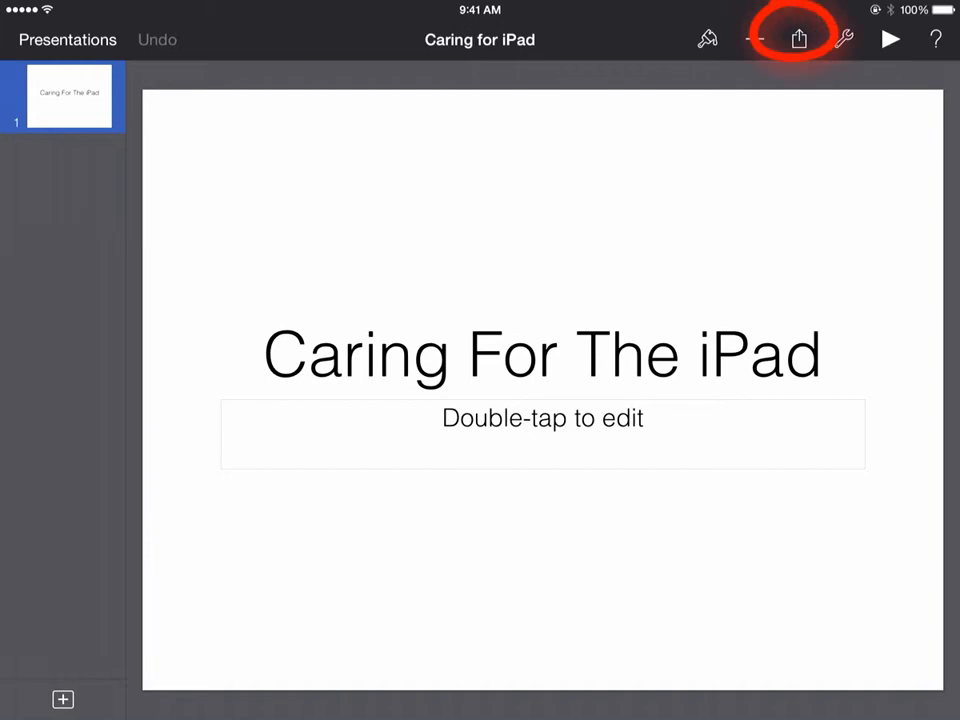
- Choose Send a Copy from Share to reach the Keynote/PDF/PowerPoint format choice
left_click(798, 39)
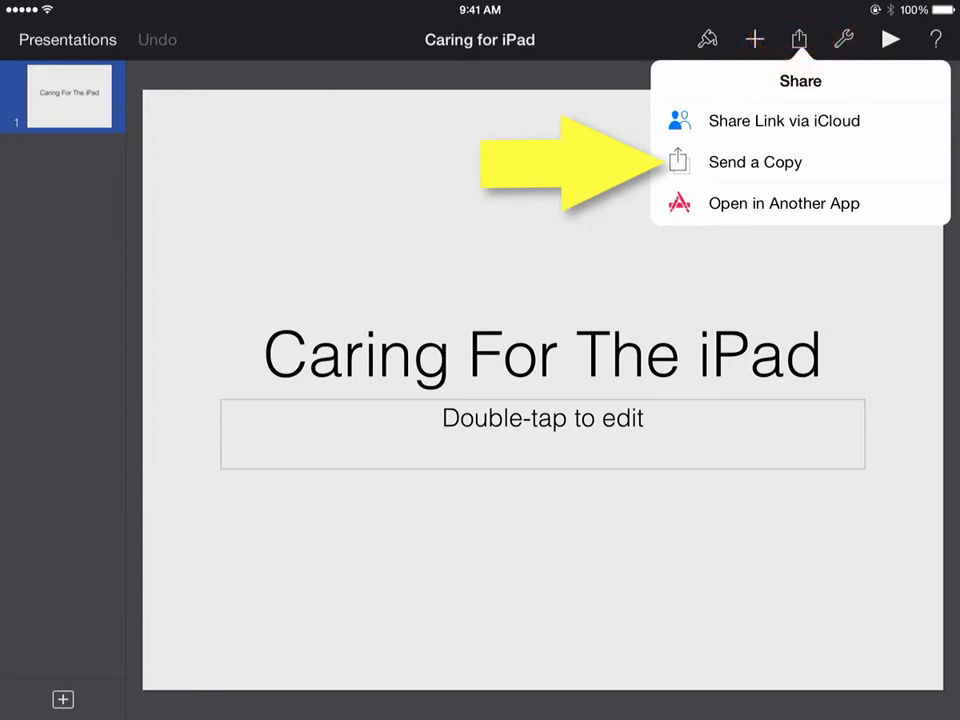
left_click(755, 161)
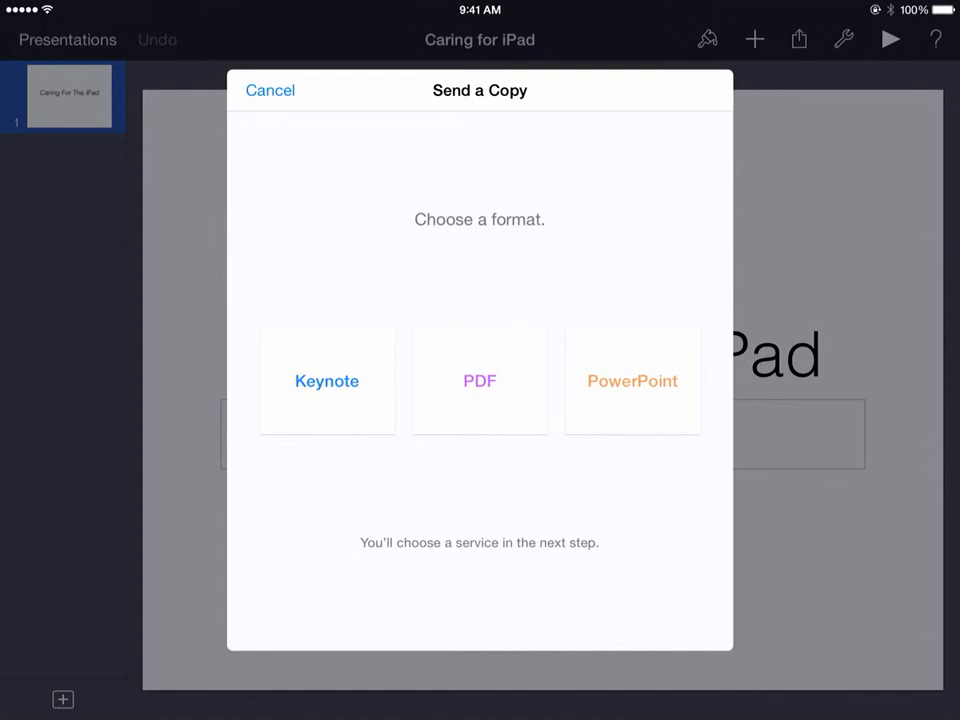
- Pick the Keynote format so AirDrop, Message and Mail destinations are offered
left_click(326, 380)
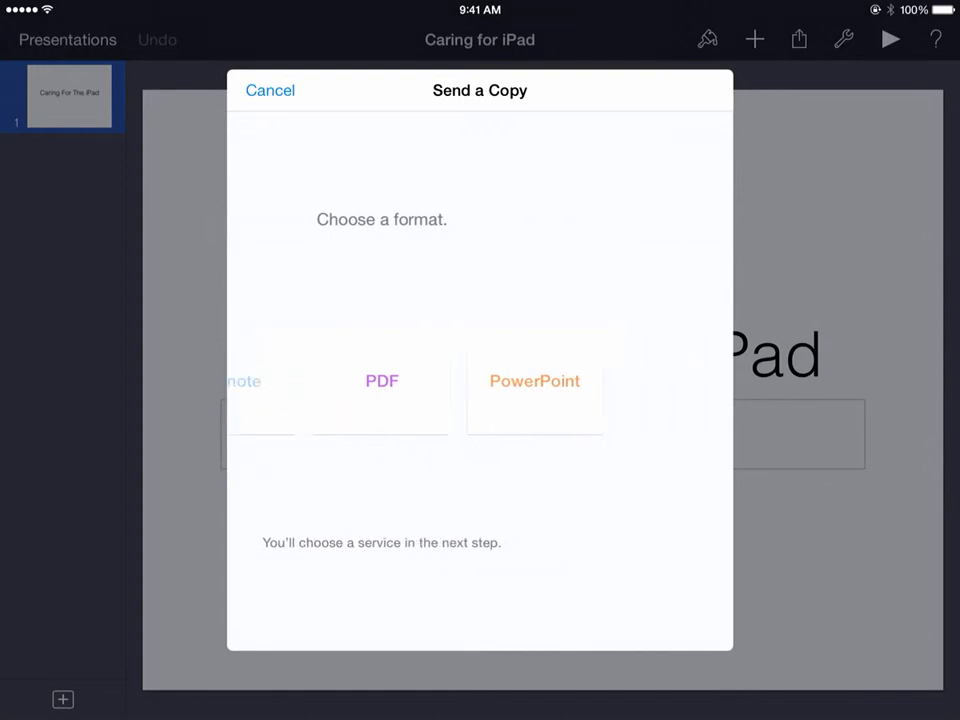
left_click(381, 380)
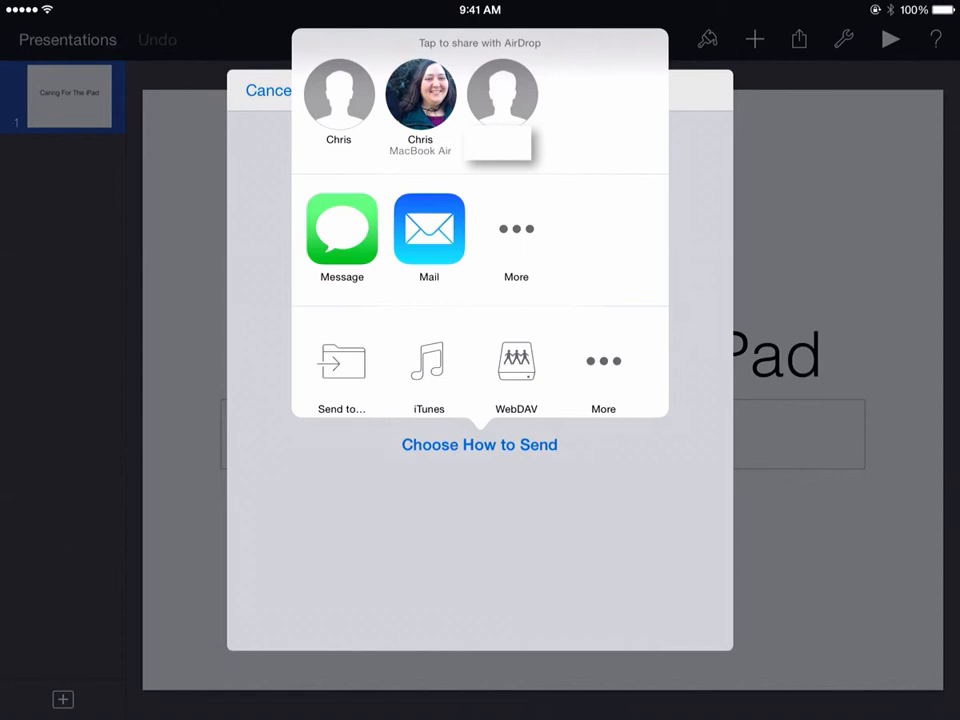
- AirDrop 'Caring for iPad.key' to the first nearby iPad until it shows waiting
left_click(338, 95)
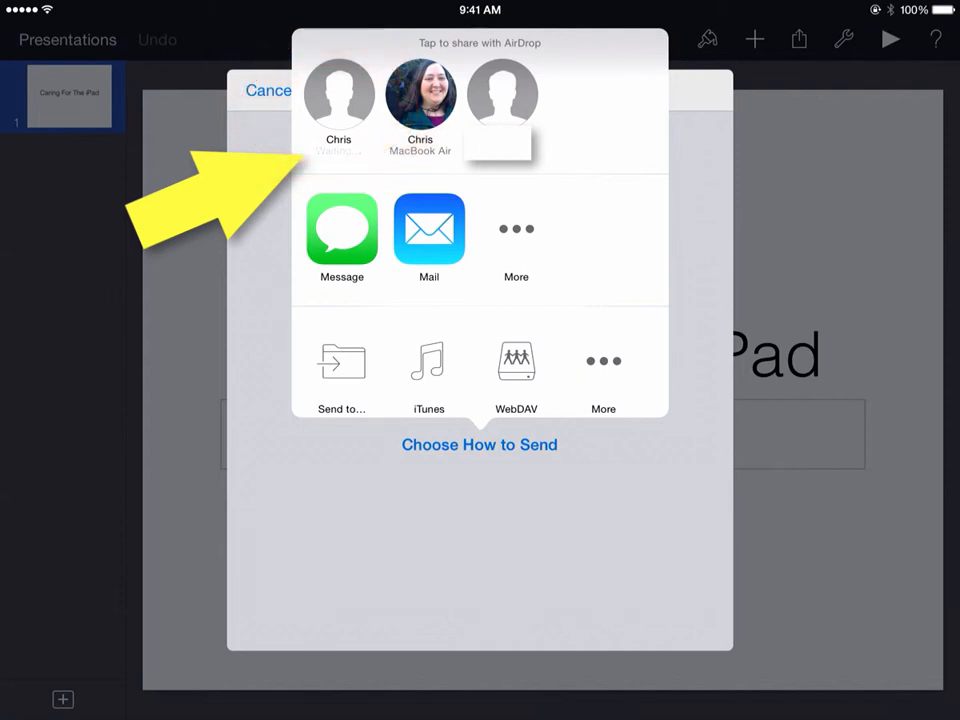
left_click(338, 95)
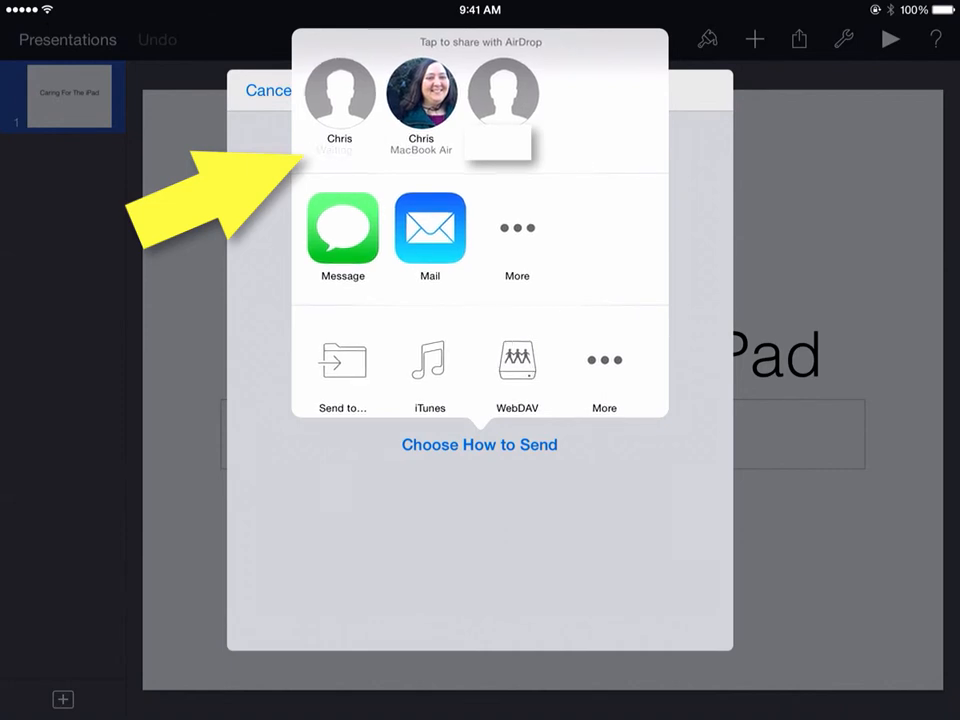
left_click(339, 95)
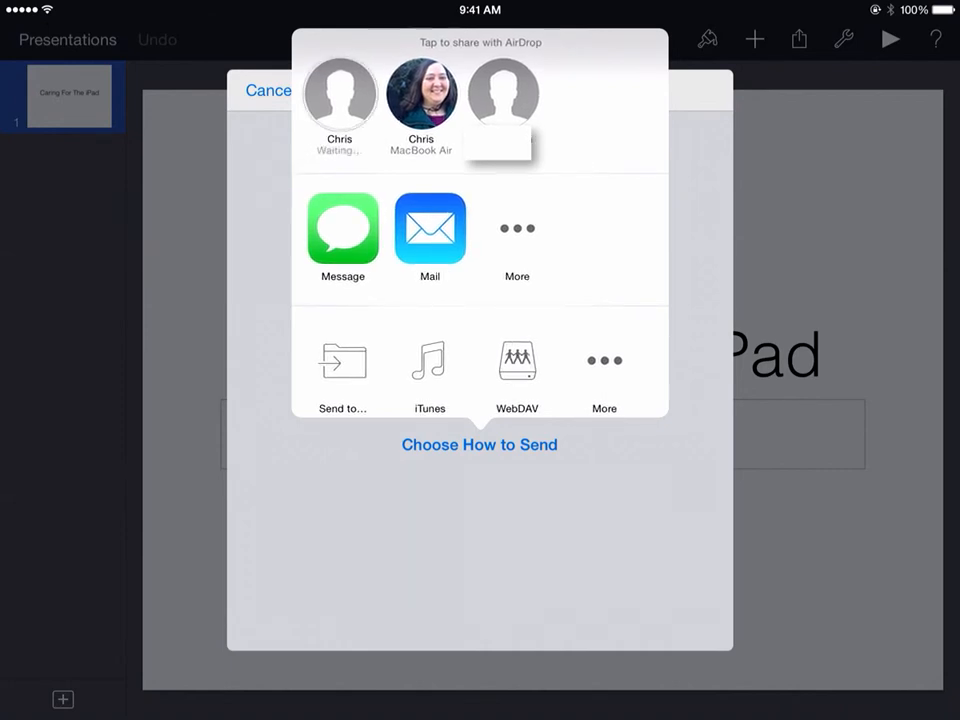
left_click(338, 95)
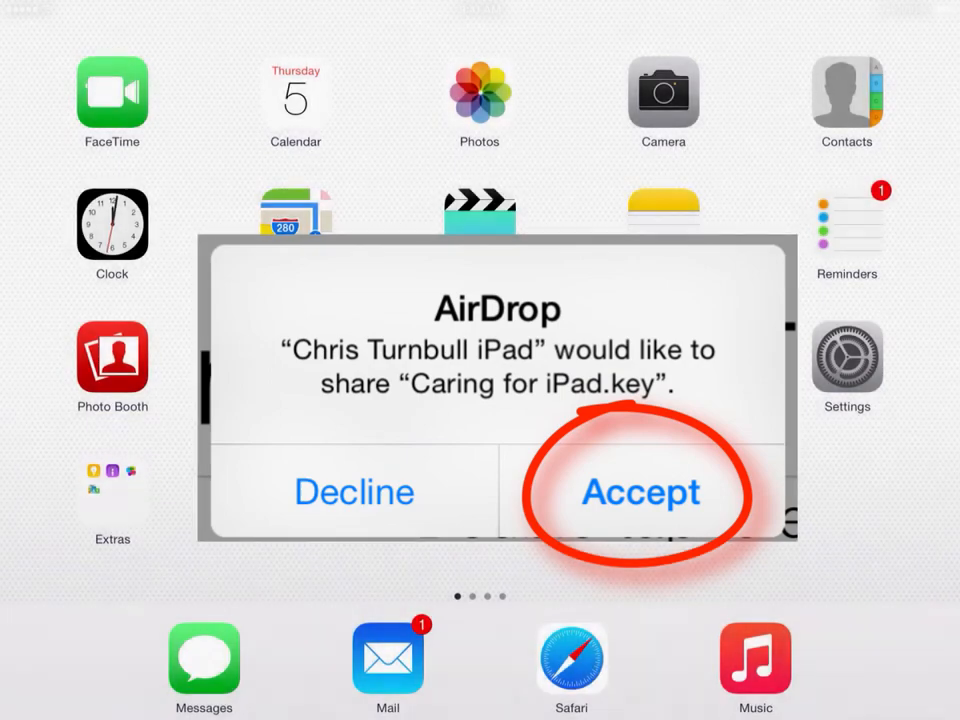
- Accept the incoming 'Caring for iPad.key' on the receiving iPad
left_click(640, 492)
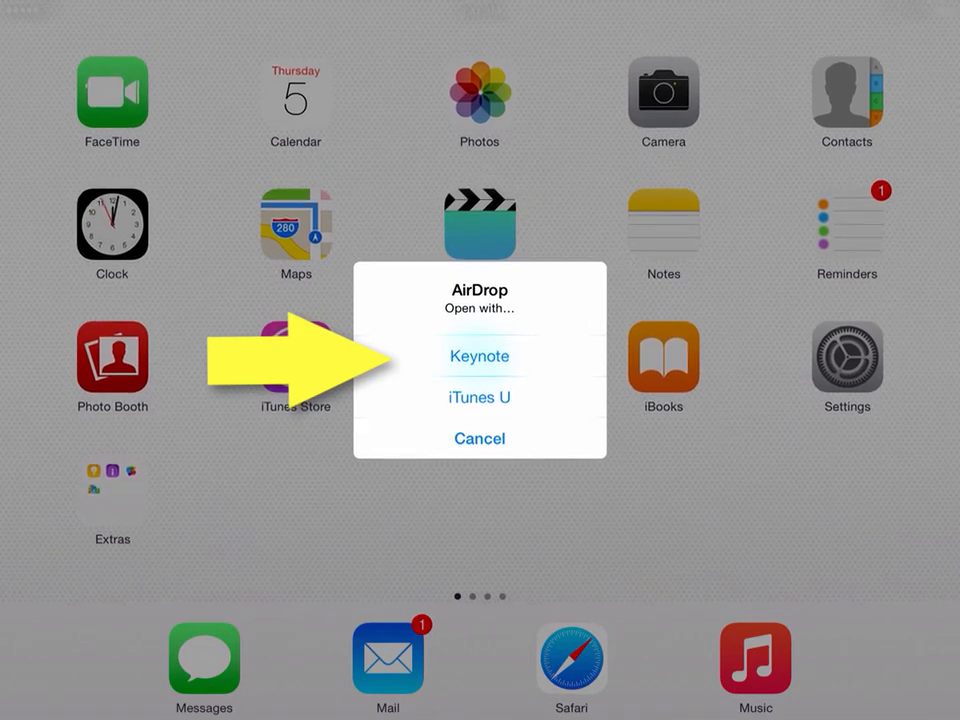
- Open the received file with Keynote, showing the 'Caring for iPad' title slide
left_click(479, 356)
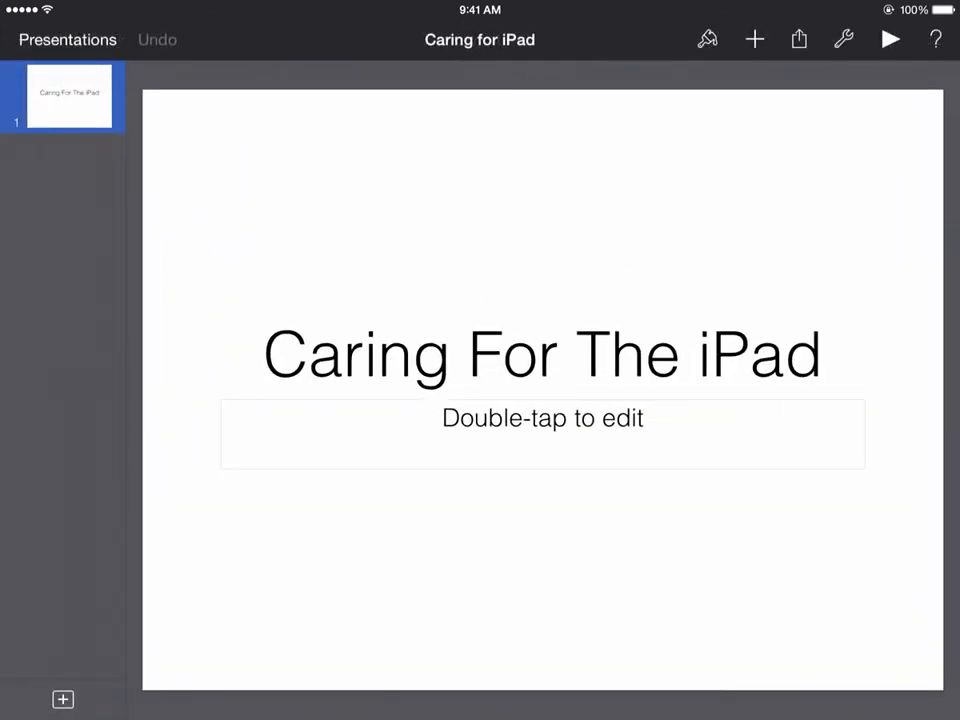
left_click(543, 434)
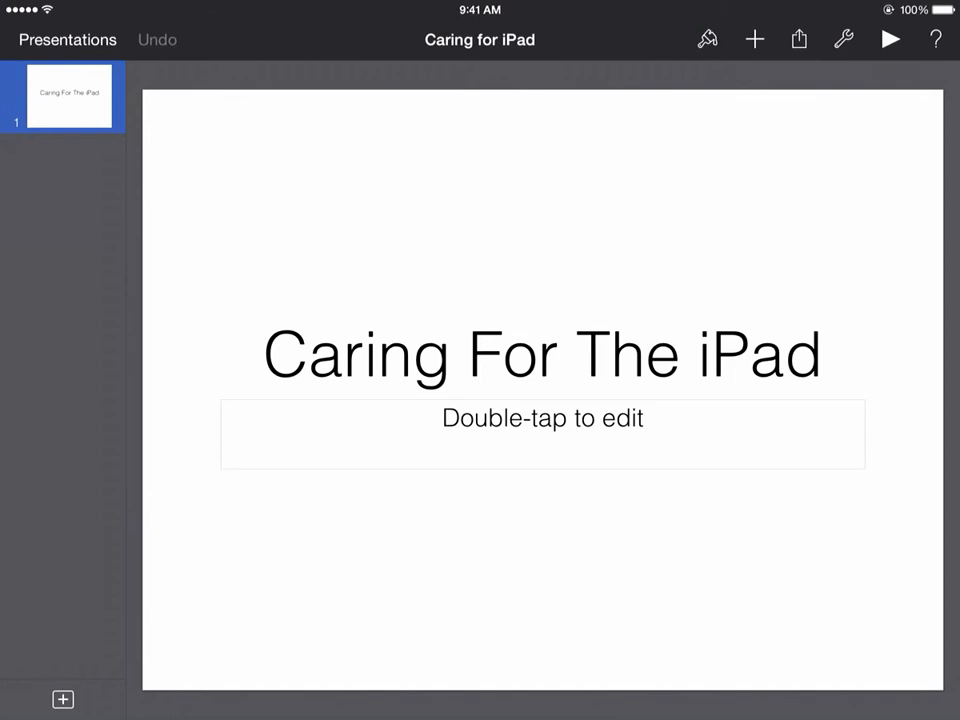
- Send a copy of the received presentation in Keynote format
left_click(798, 39)
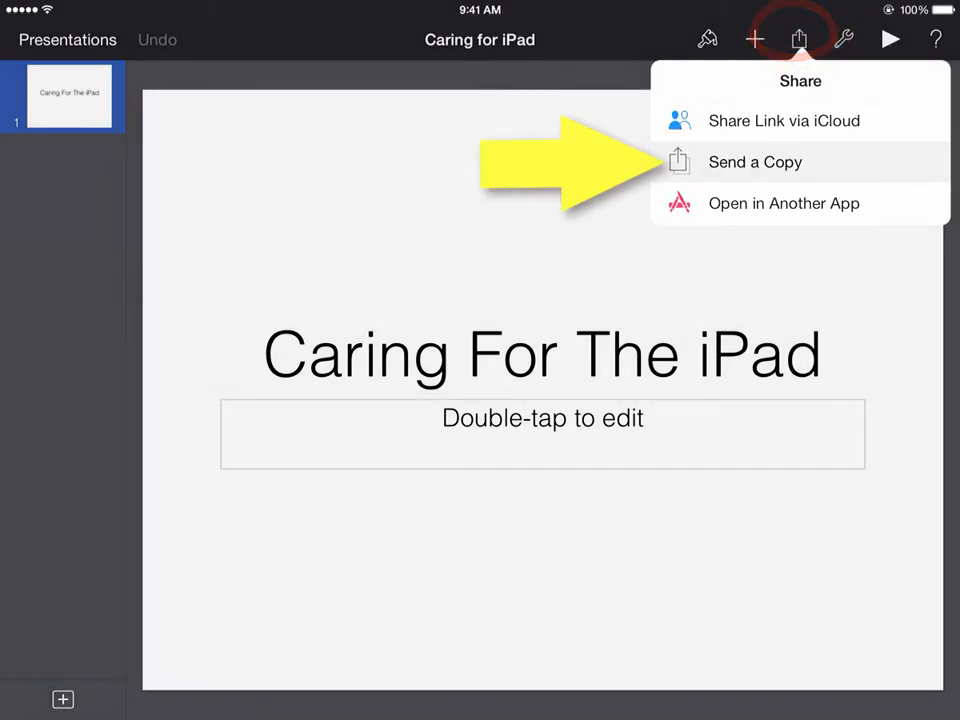
left_click(755, 162)
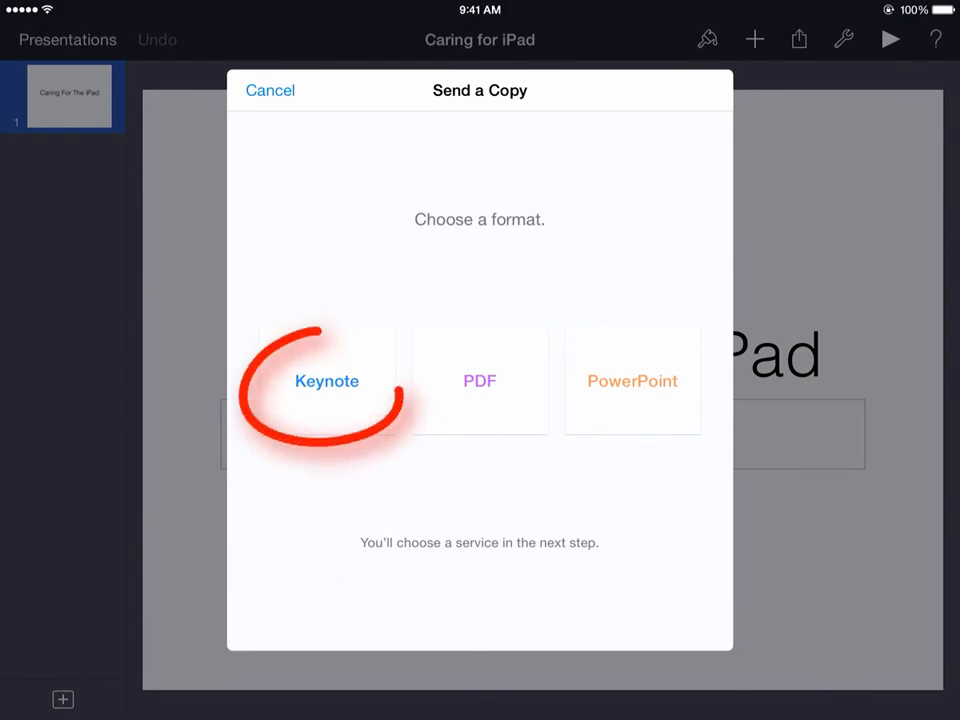
left_click(327, 381)
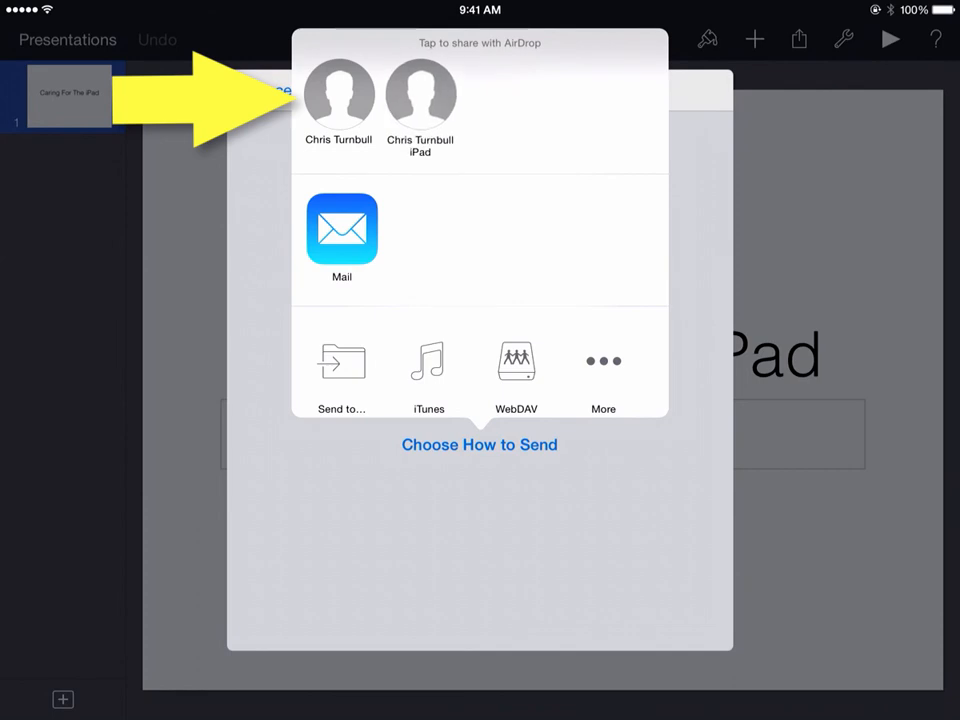
- AirDrop the copy back to the second nearby iPad, which shows waiting
left_click(420, 95)
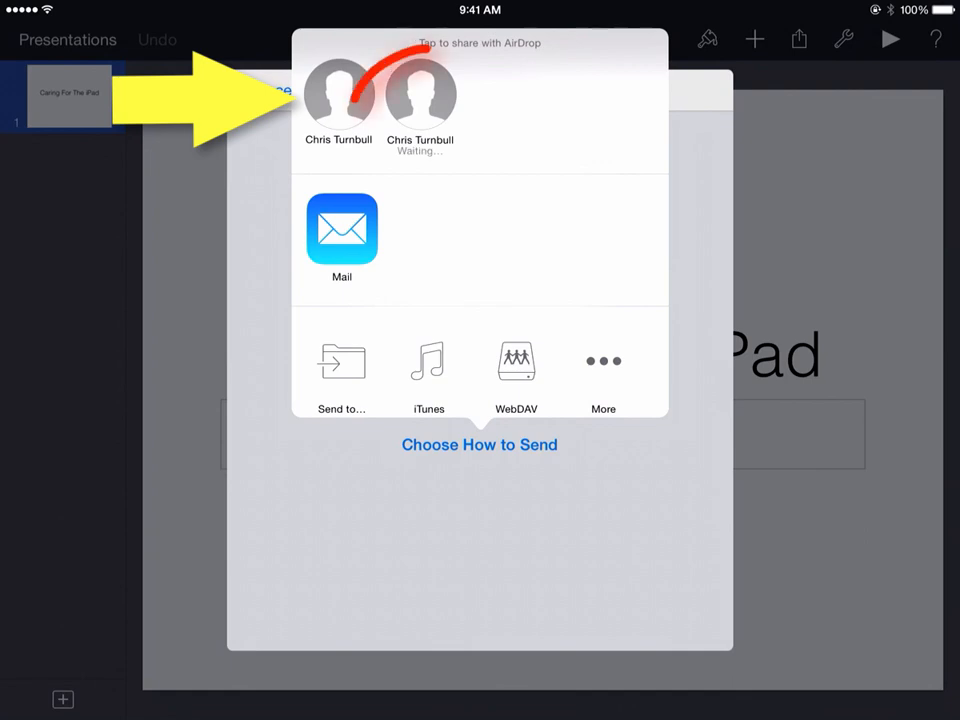
left_click(420, 95)
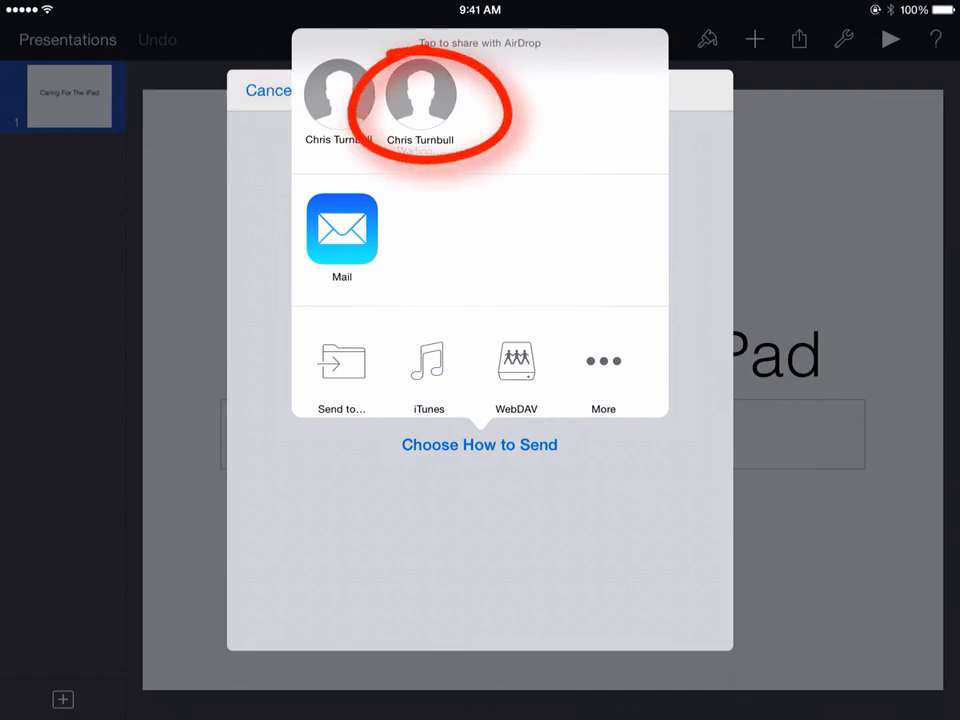
left_click(420, 100)
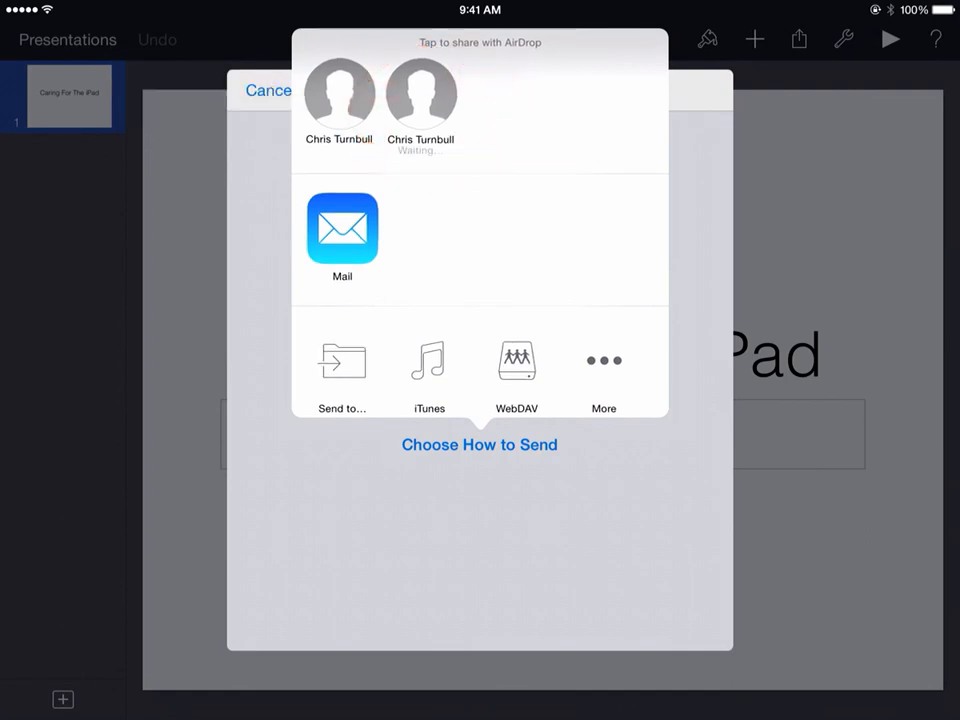